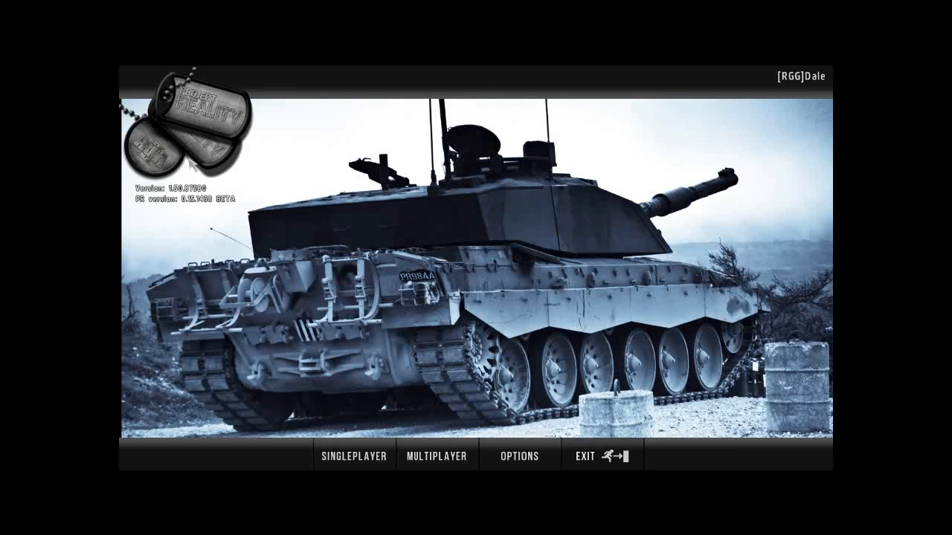
mouse_move(574, 201)
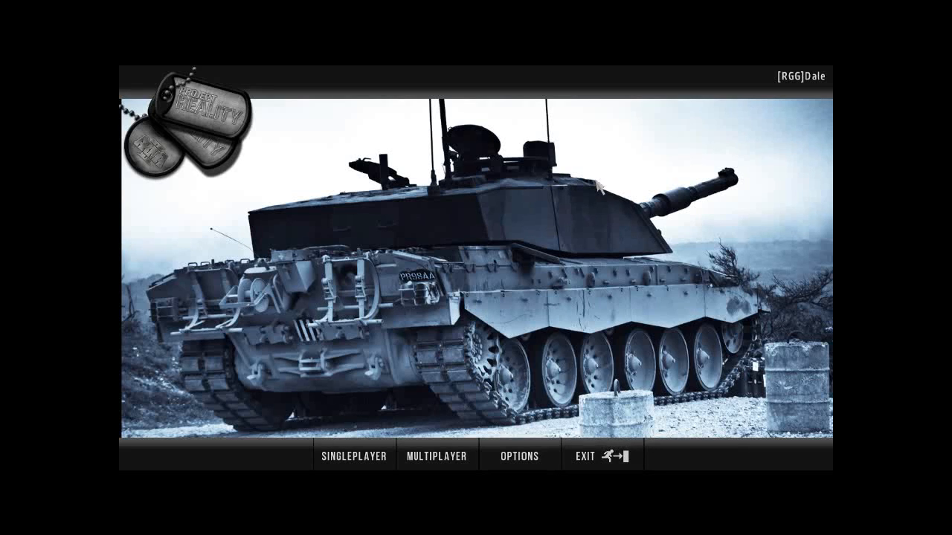
mouse_move(796, 85)
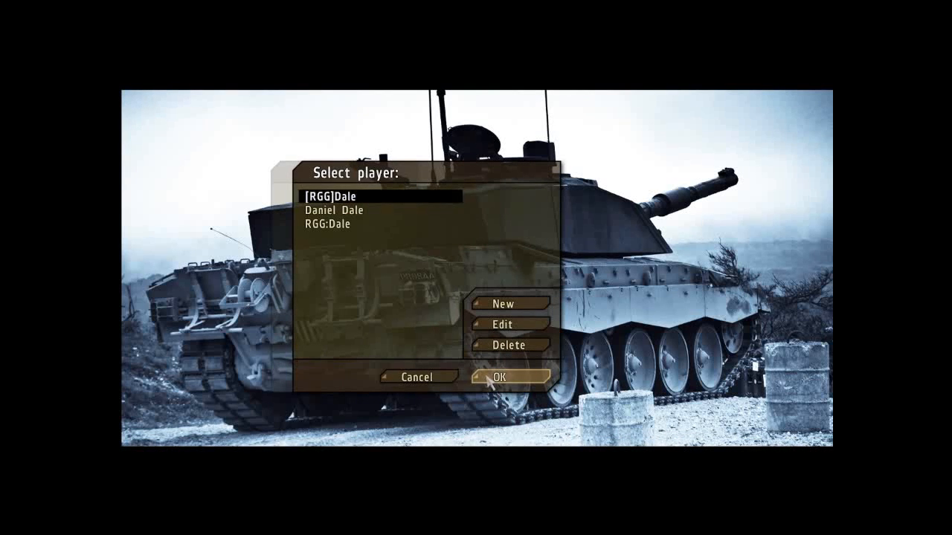
Confirm the player profile and show only the Project Reality controls in Controls
click(500, 377)
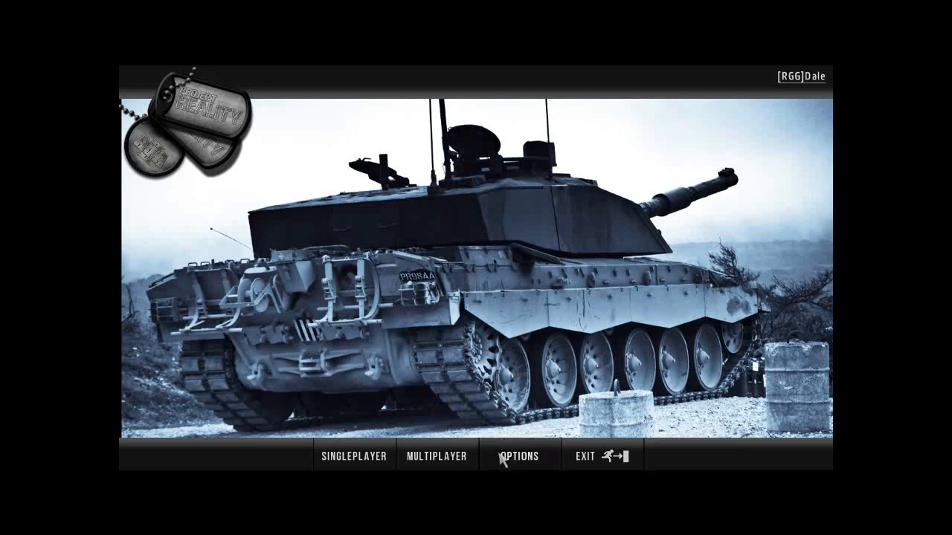
click(520, 457)
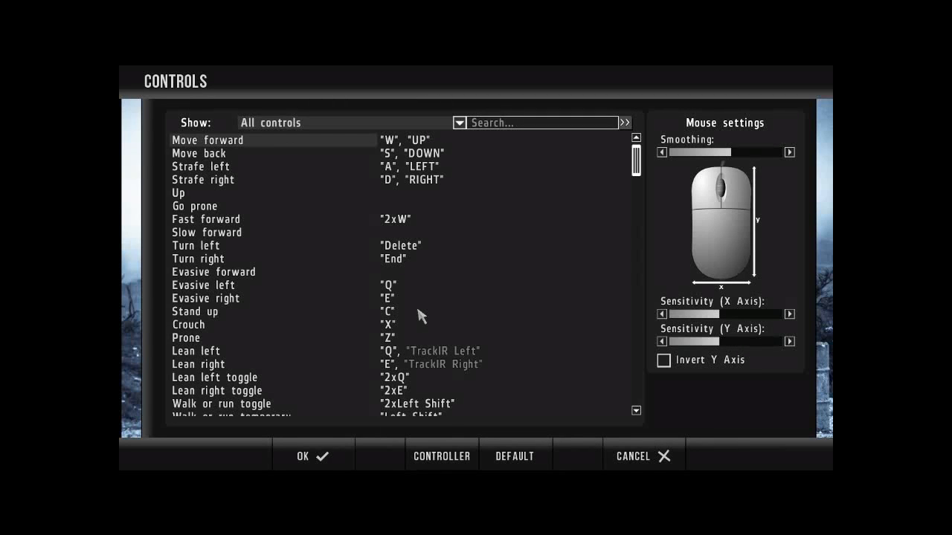
mouse_move(446, 160)
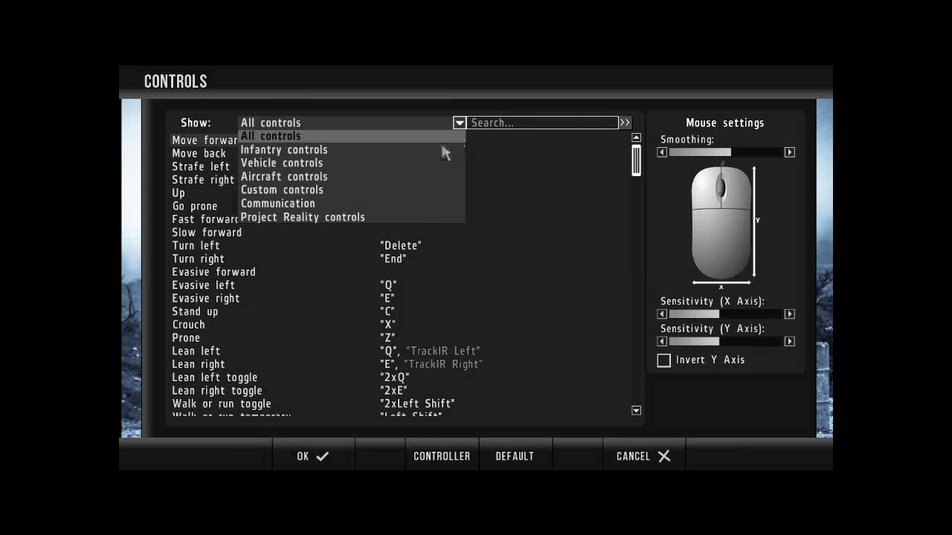
click(302, 217)
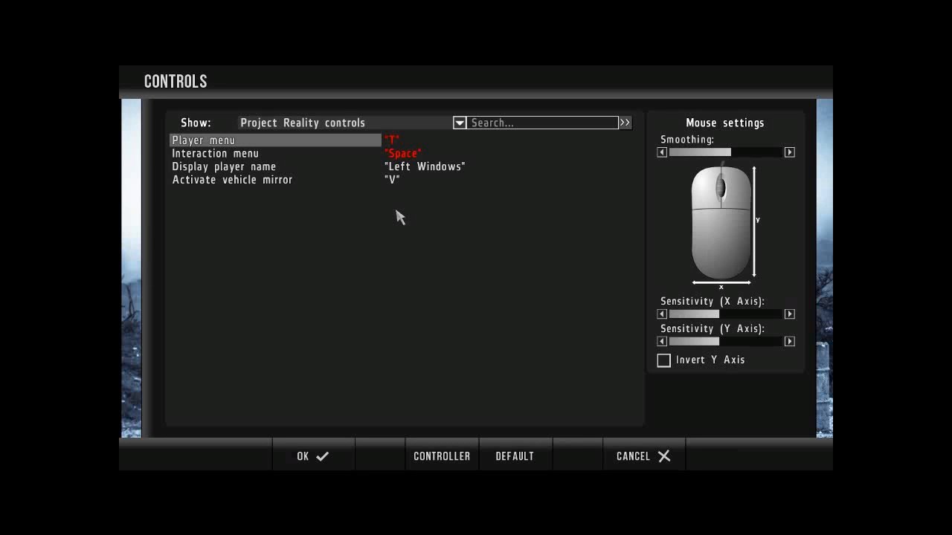
mouse_move(423, 176)
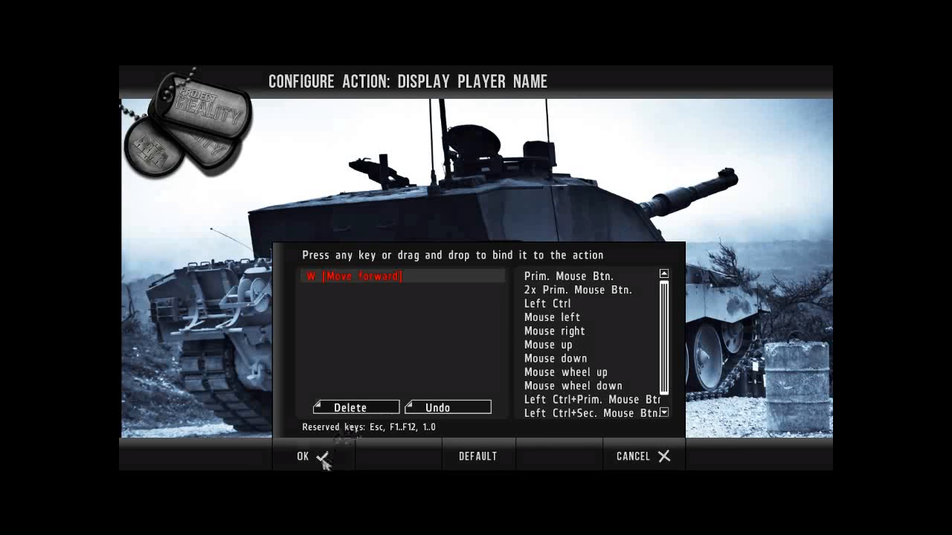
Bind Display player name to W, replace vehicle mirror's V with K, and list all controls
click(302, 455)
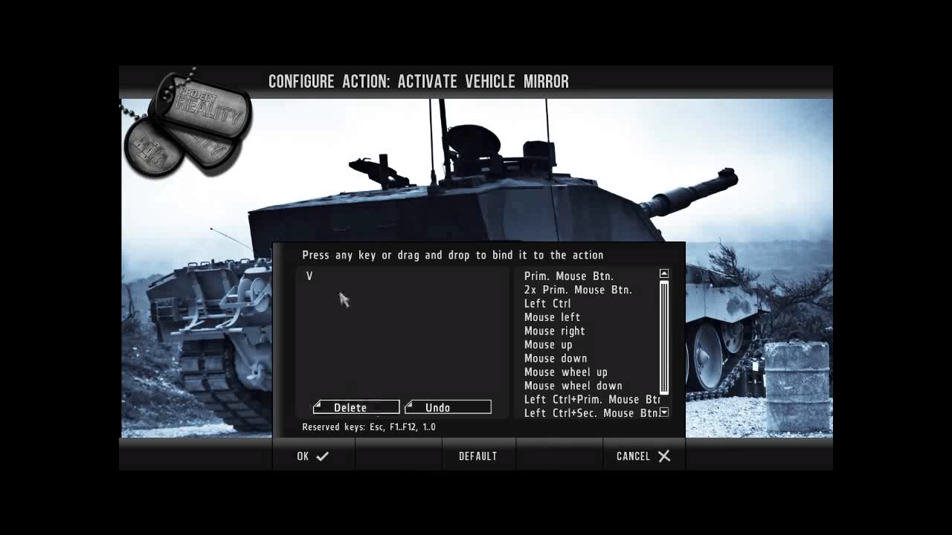
click(353, 407)
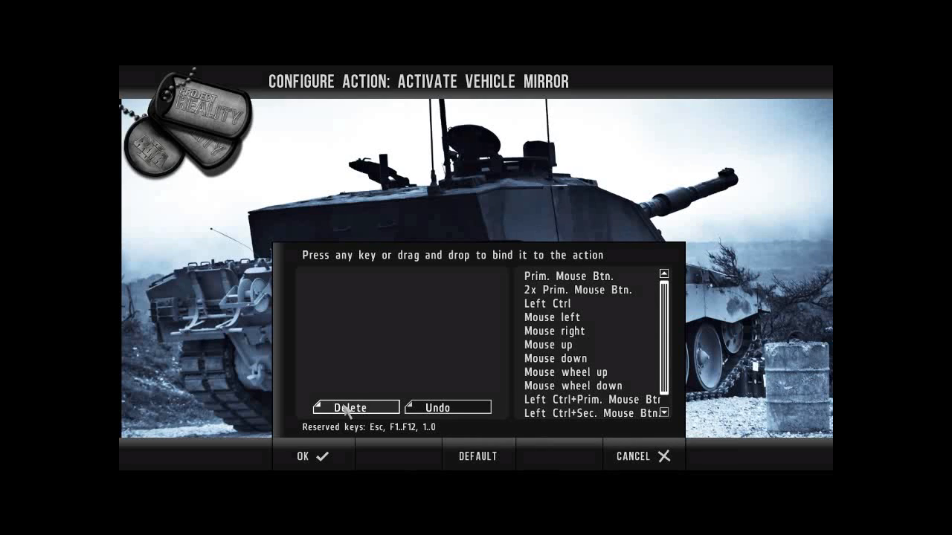
click(313, 456)
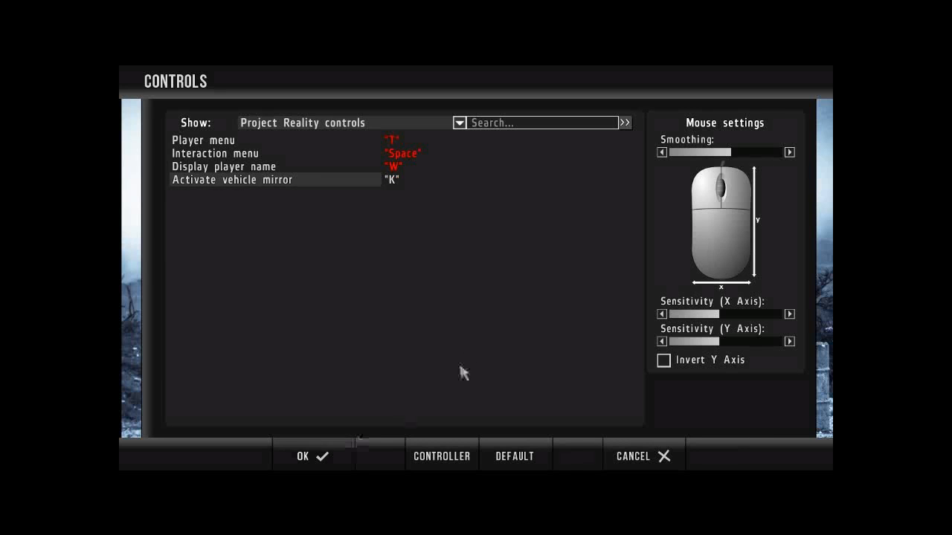
click(458, 122)
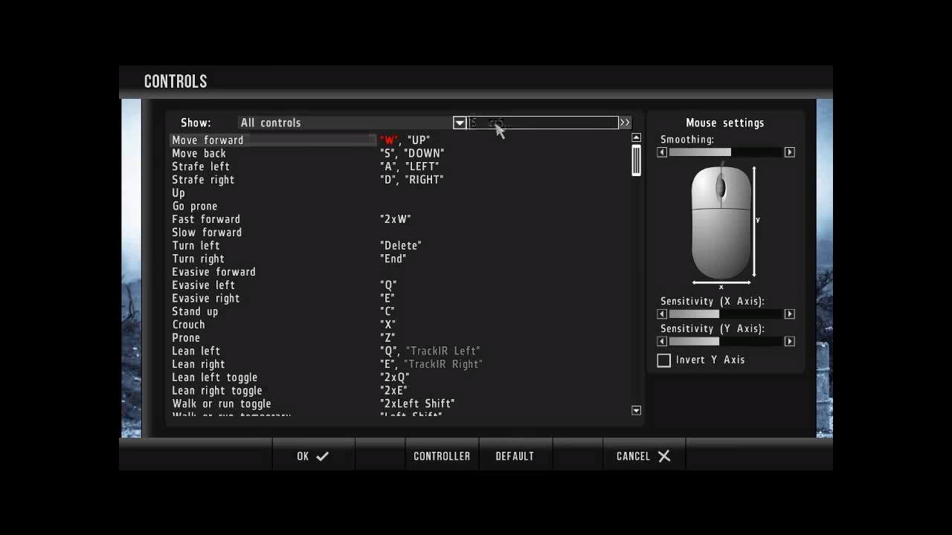
Find Step over in the full list and bind it to V
text(Step Over)
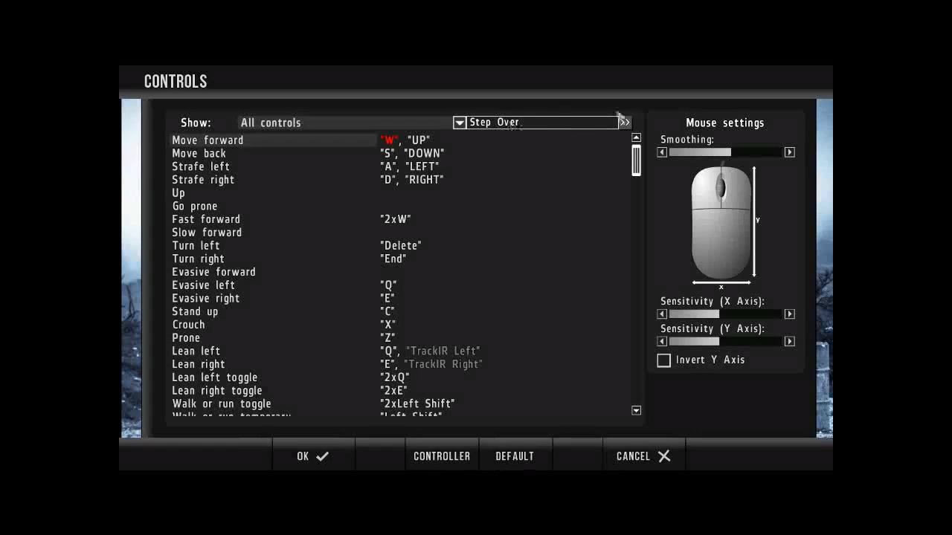
scroll(down, 3)
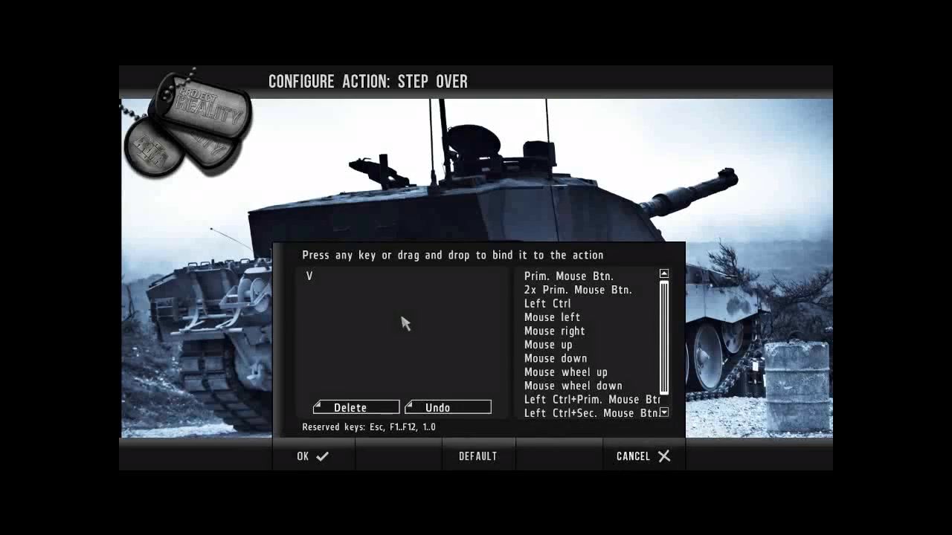
click(355, 408)
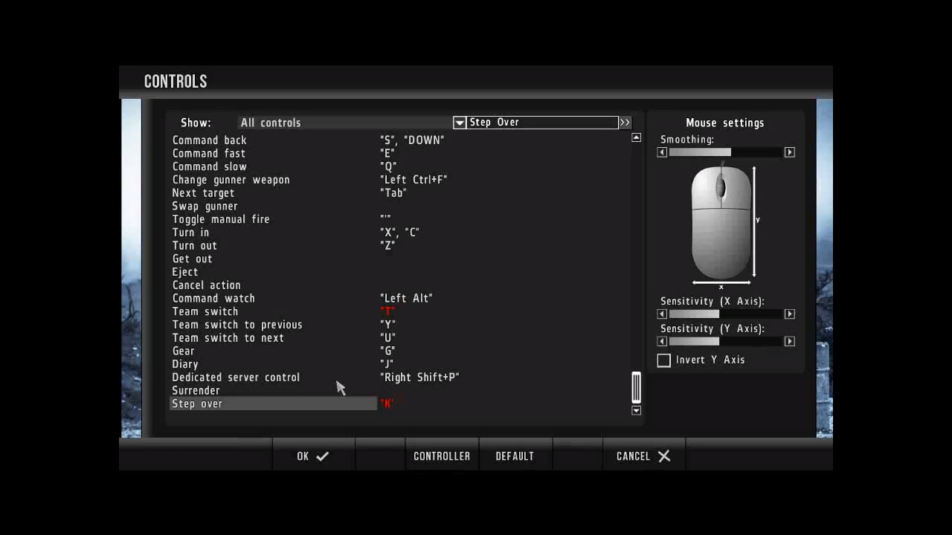
mouse_move(523, 405)
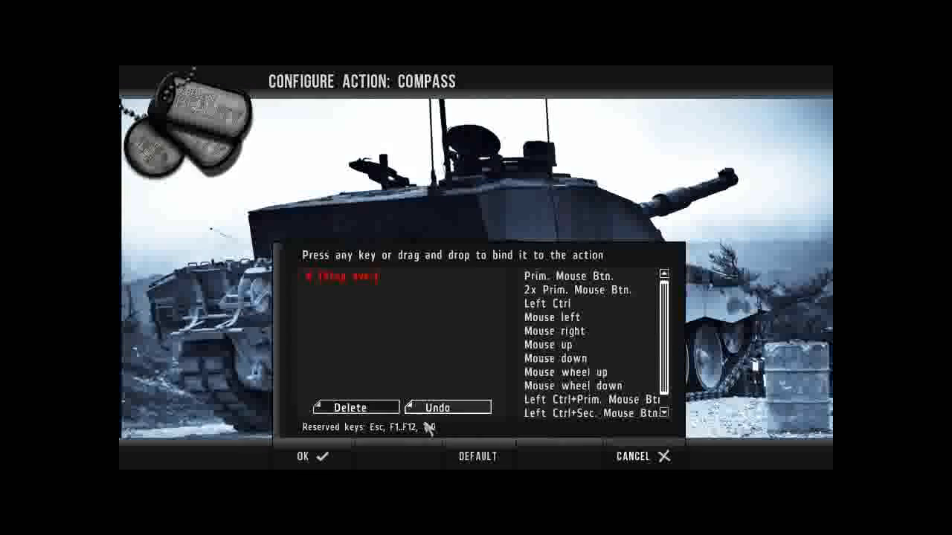
Review Compass's V conflict with Step over and keep Compass on V
click(348, 407)
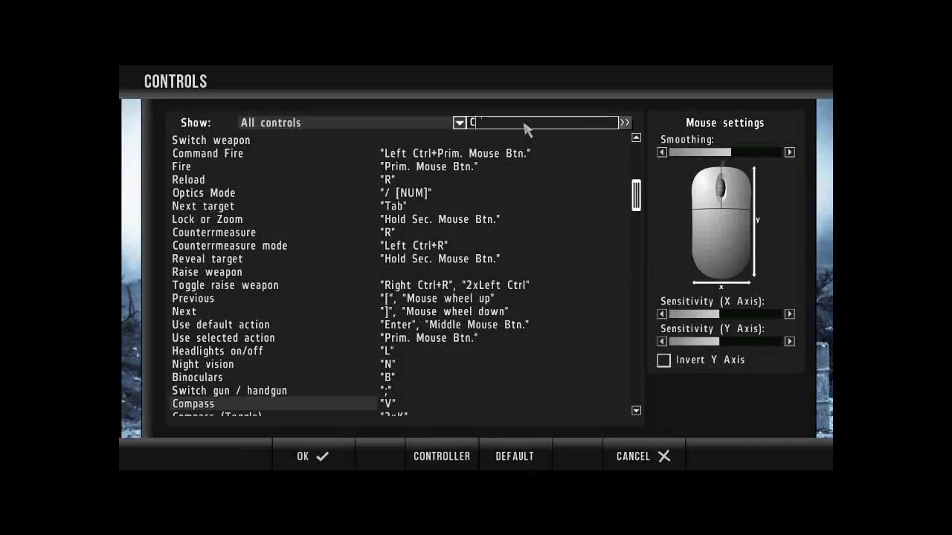
Find Zoom in, remove its + [NUM] and Left Ctrl keys, bind Hold Sec. Mouse Btn
text(Zoom in)
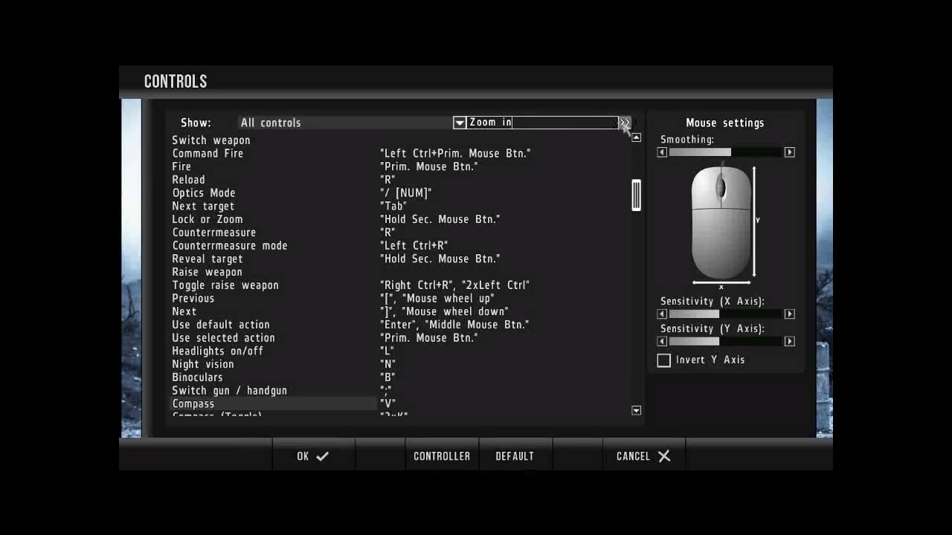
scroll(down, 3)
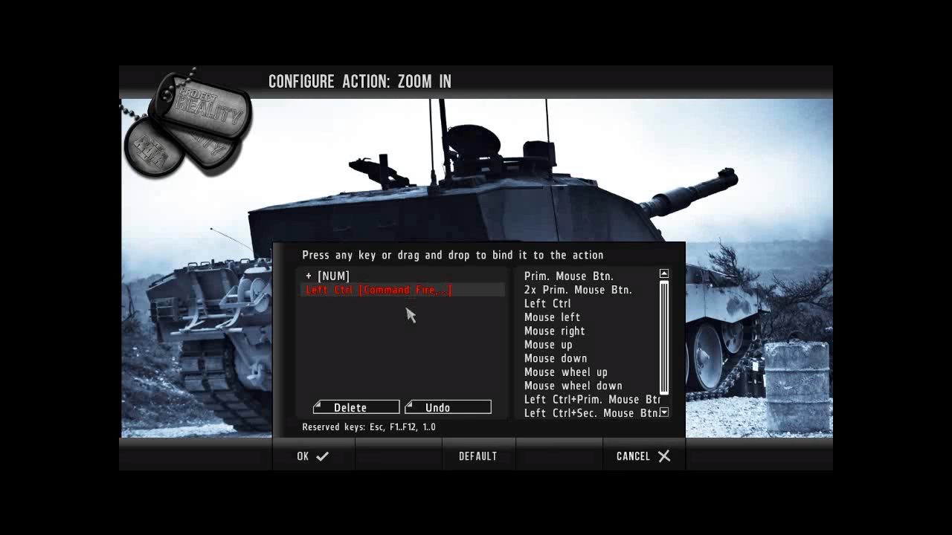
mouse_move(395, 372)
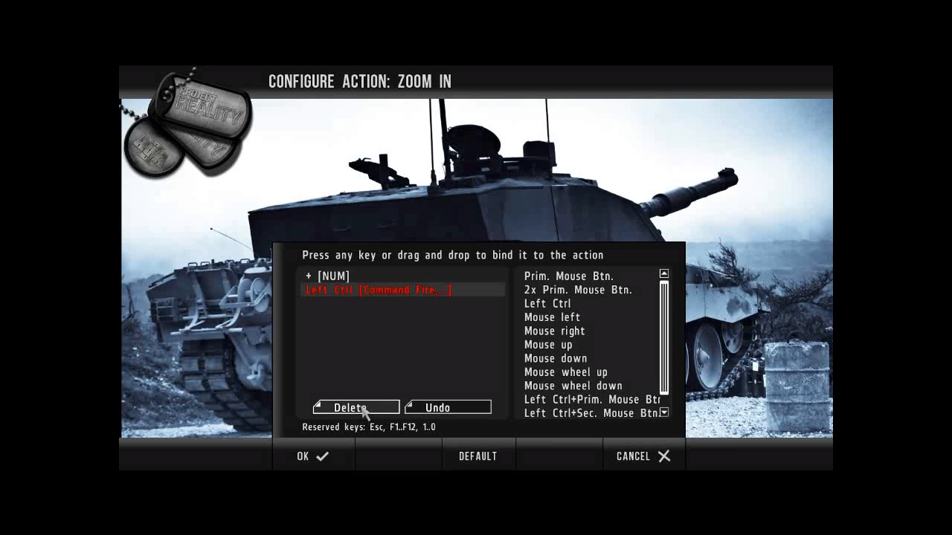
click(356, 408)
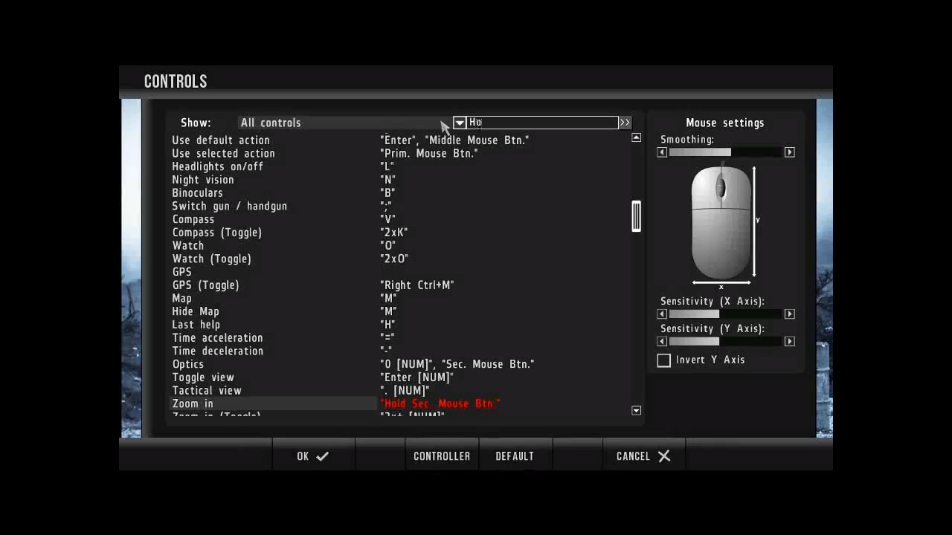
Find Team switch and delete its conflicting T [Use Action 1] binding
text(l)
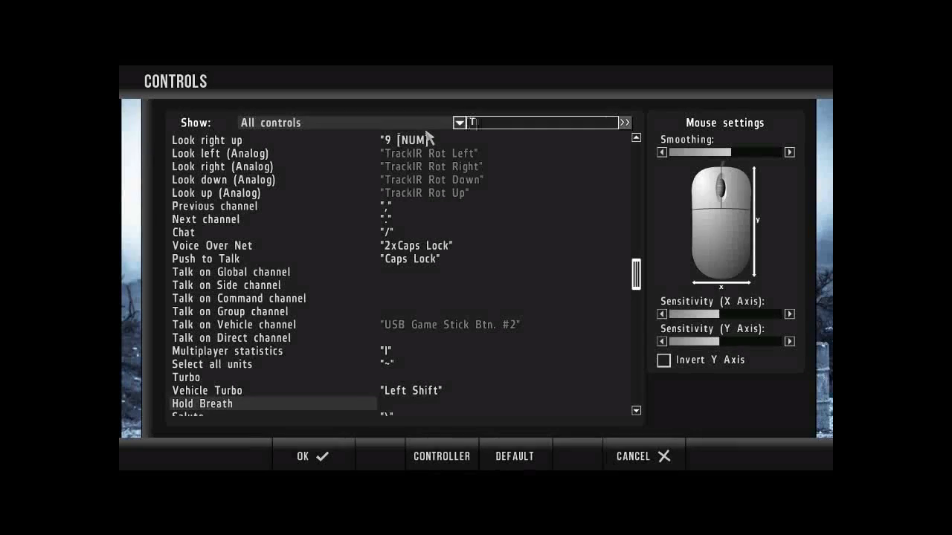
text(Team Switc)
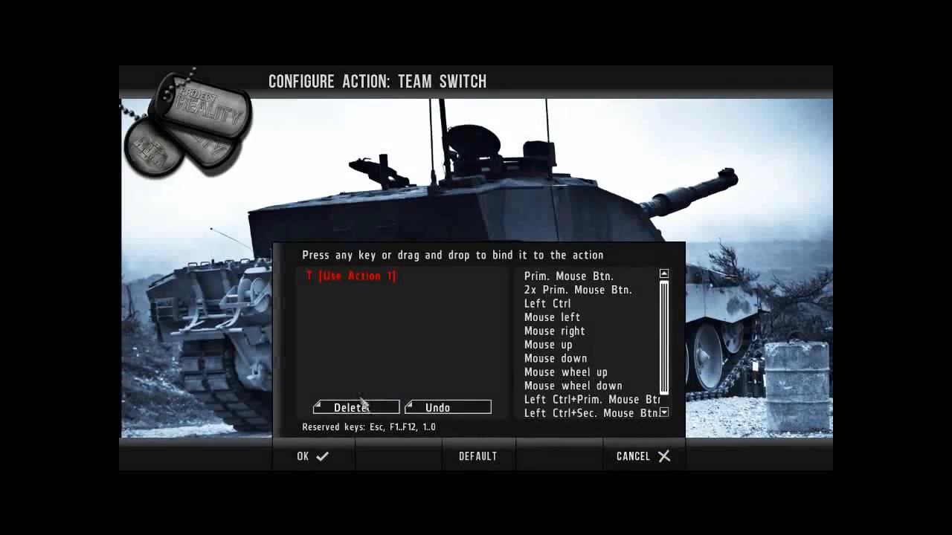
click(354, 408)
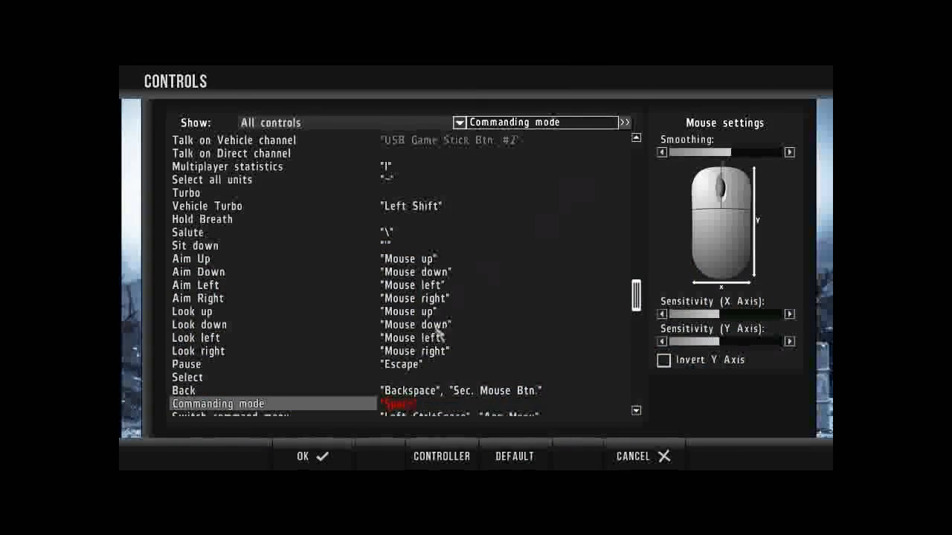
Clear Commanding mode's Space key and bind Talk on Command channel to Right Shift
double_click(217, 403)
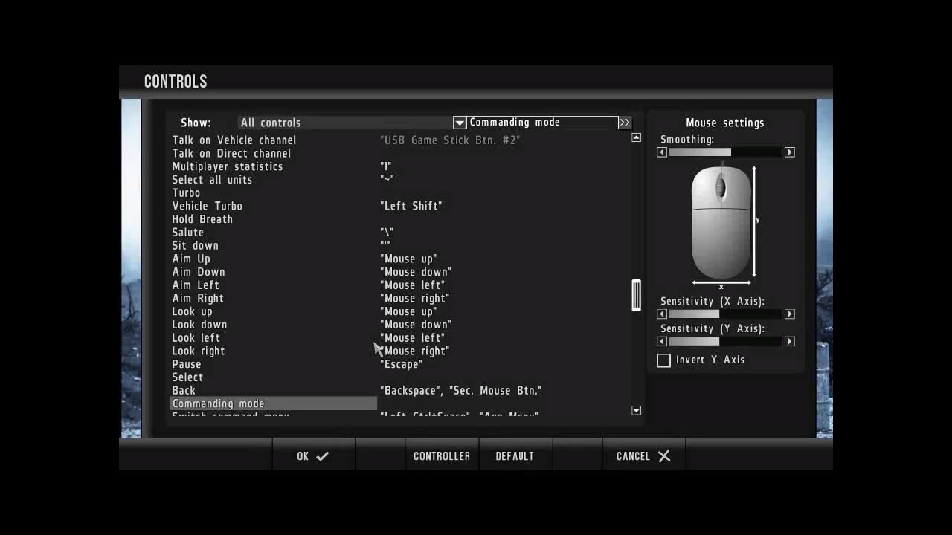
mouse_move(488, 137)
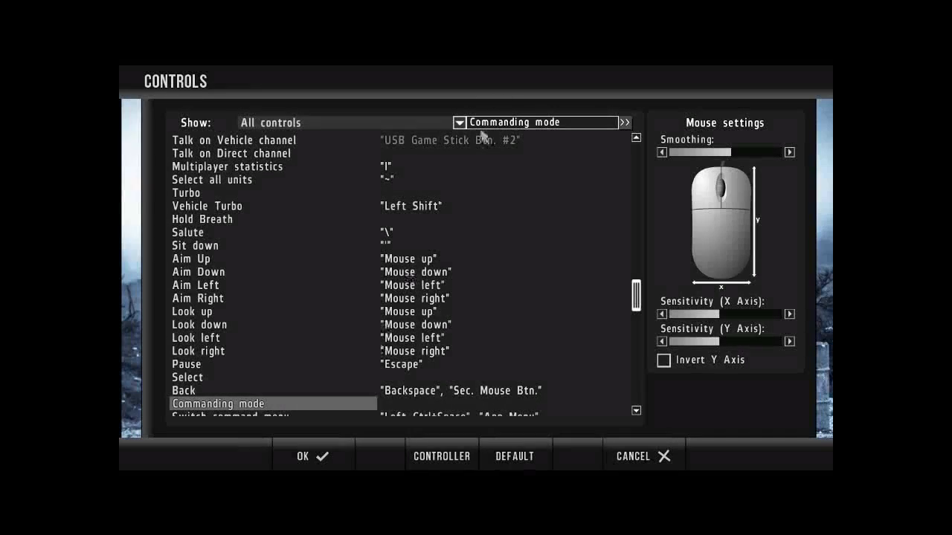
click(271, 122)
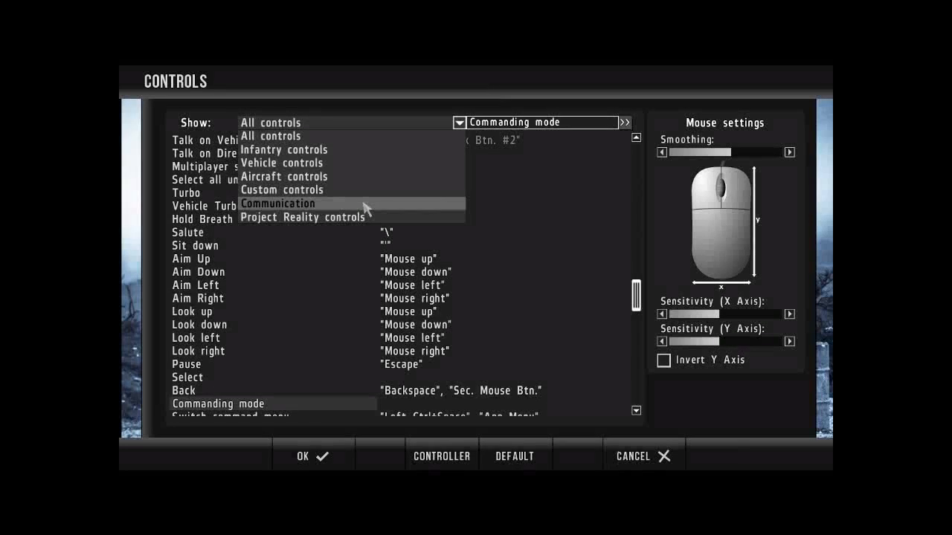
click(278, 202)
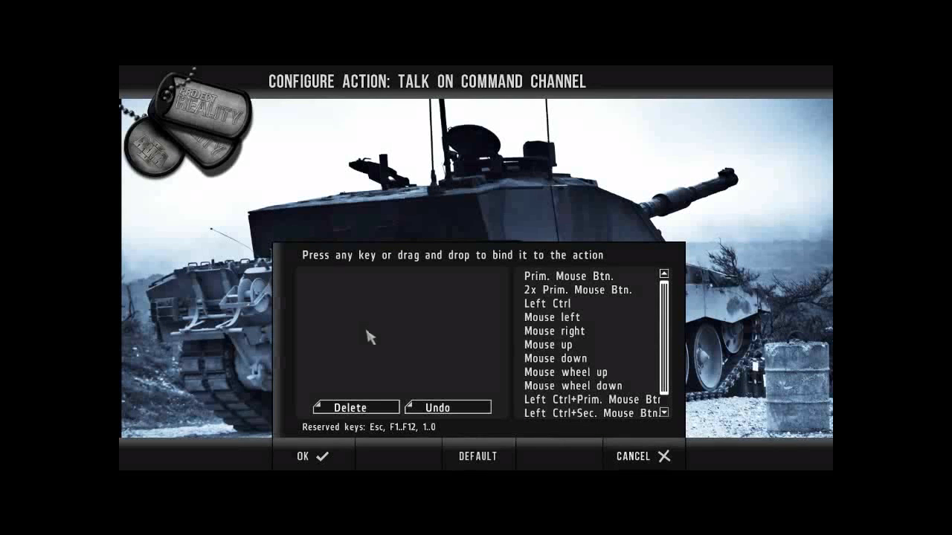
key(ctrl)
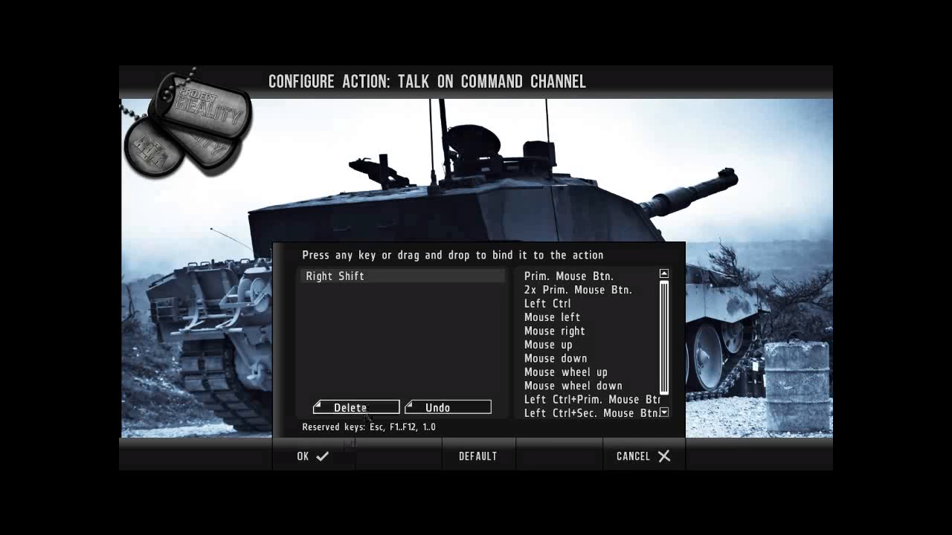
click(313, 455)
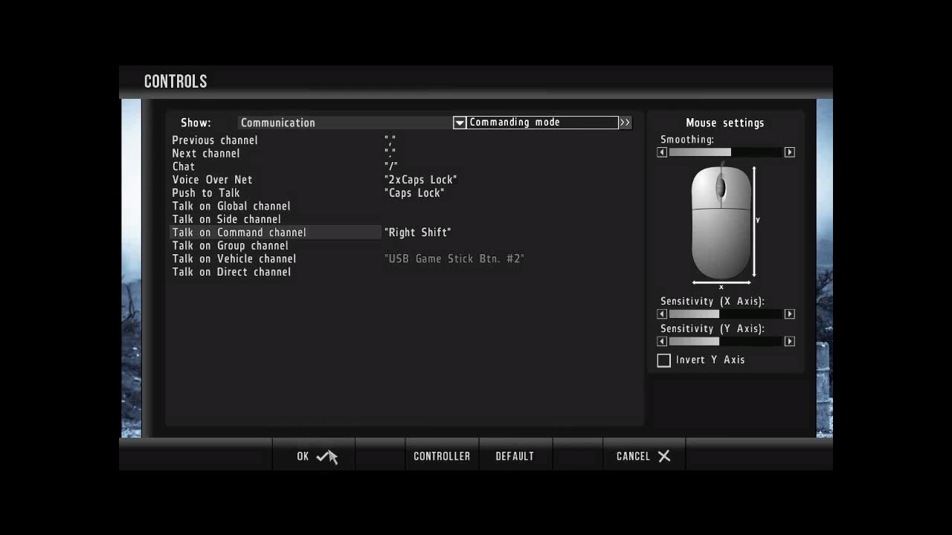